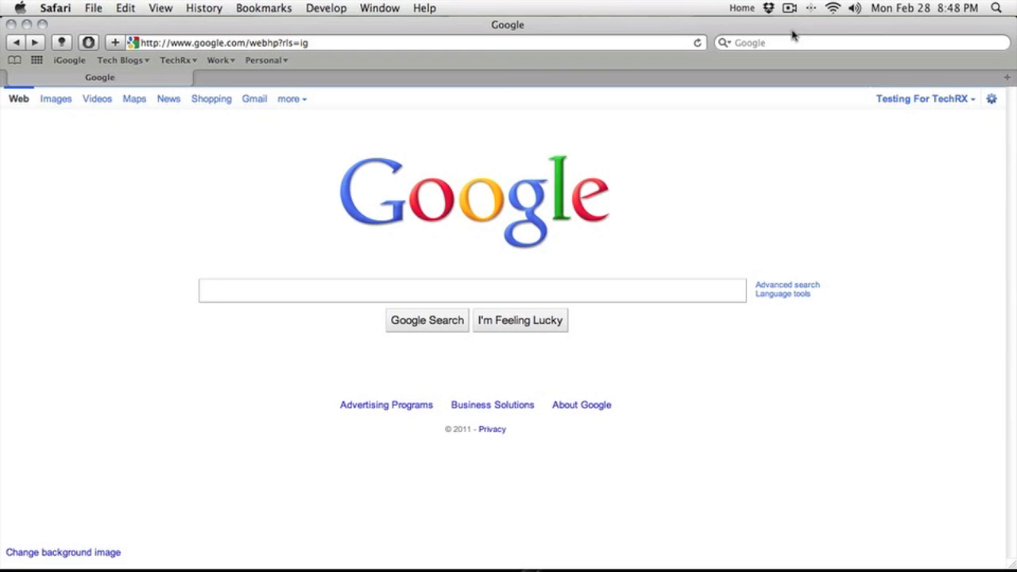
mouse_move(254, 99)
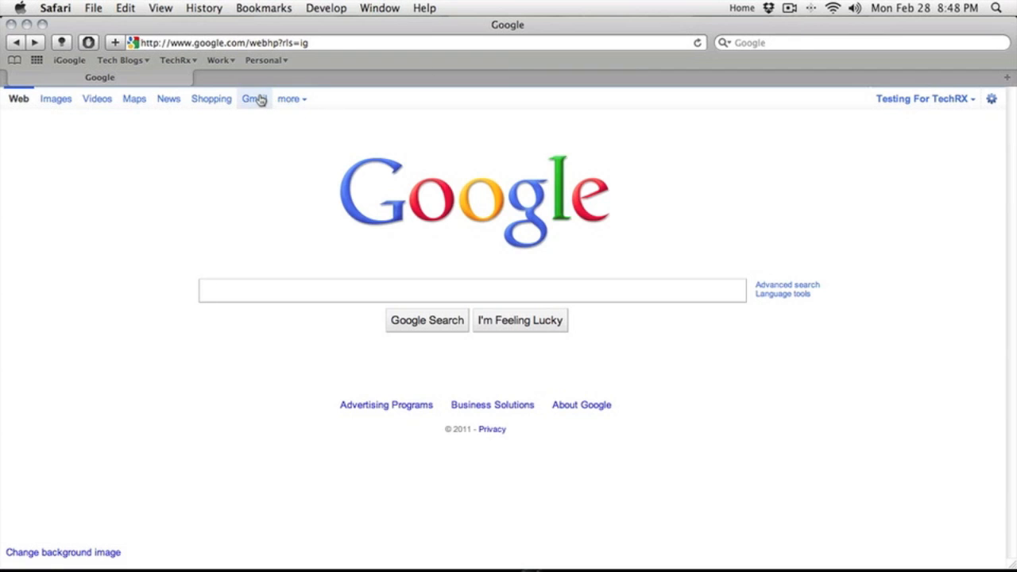
Step: Open the signed-in Gmail inbox, then load the Backupify site at backupify.com
click(249, 99)
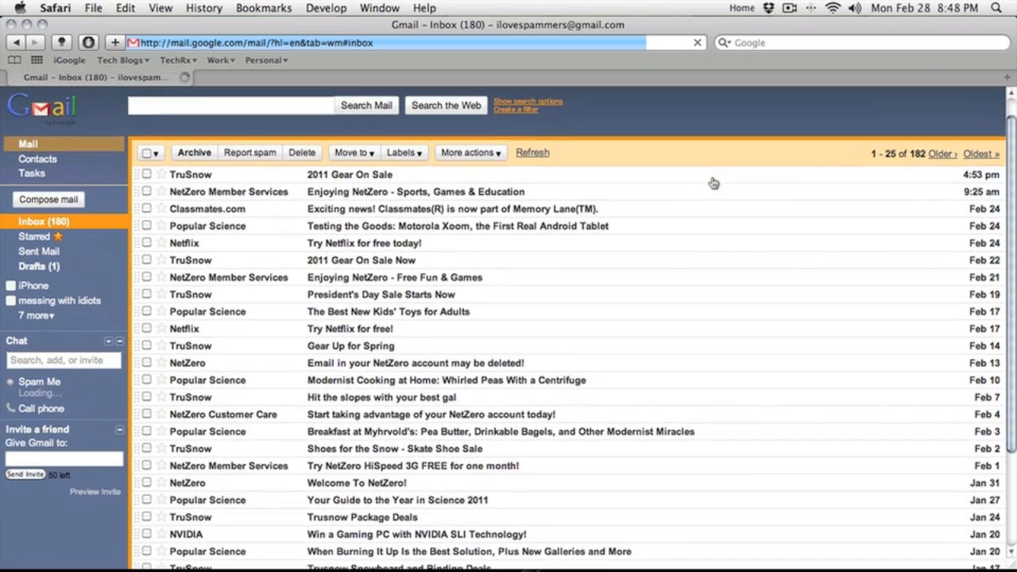
scroll(down, 3)
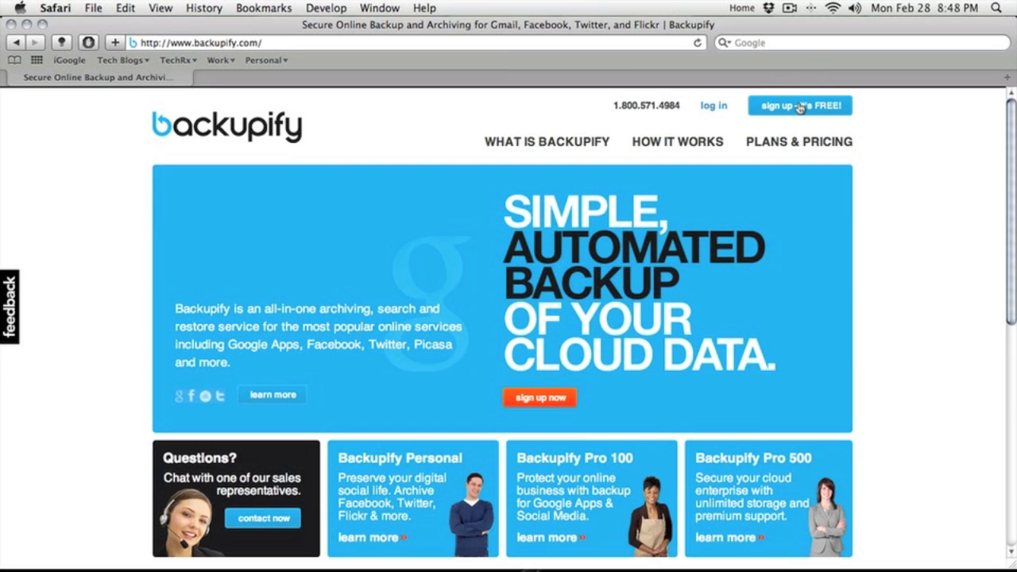
Step: Choose the free Personal plan and enter the name Test Recipes
click(799, 105)
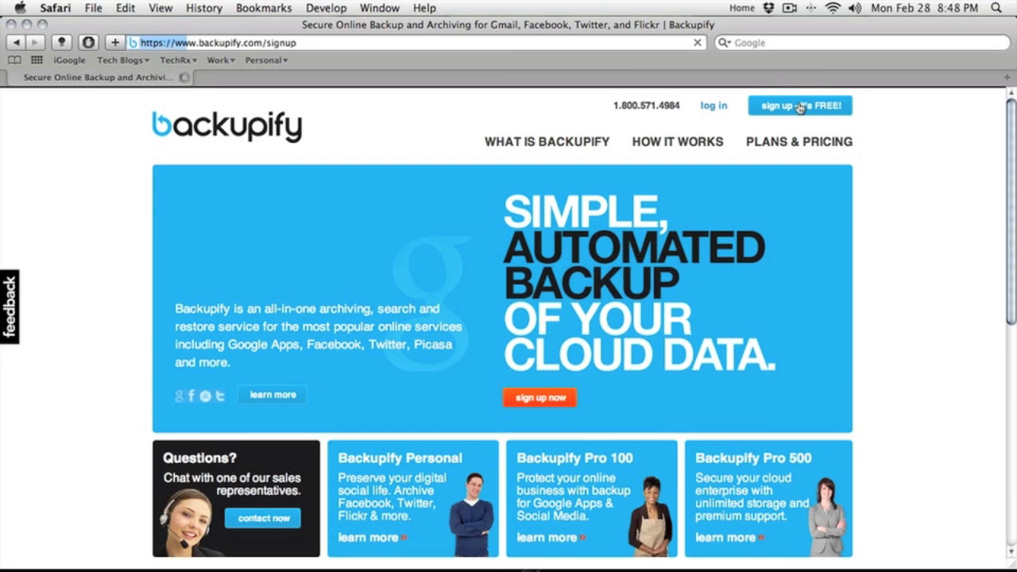
click(799, 105)
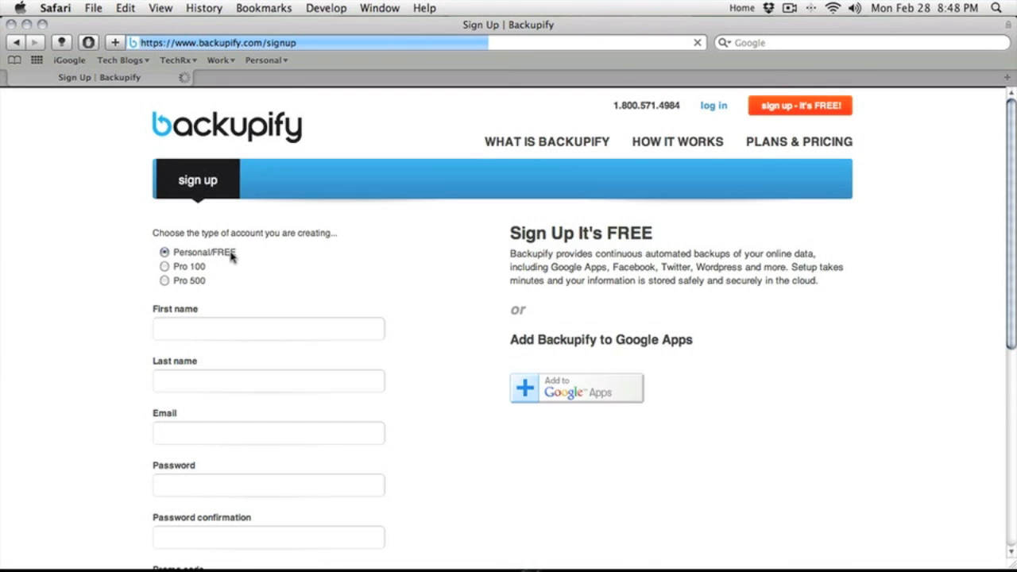
click(268, 328)
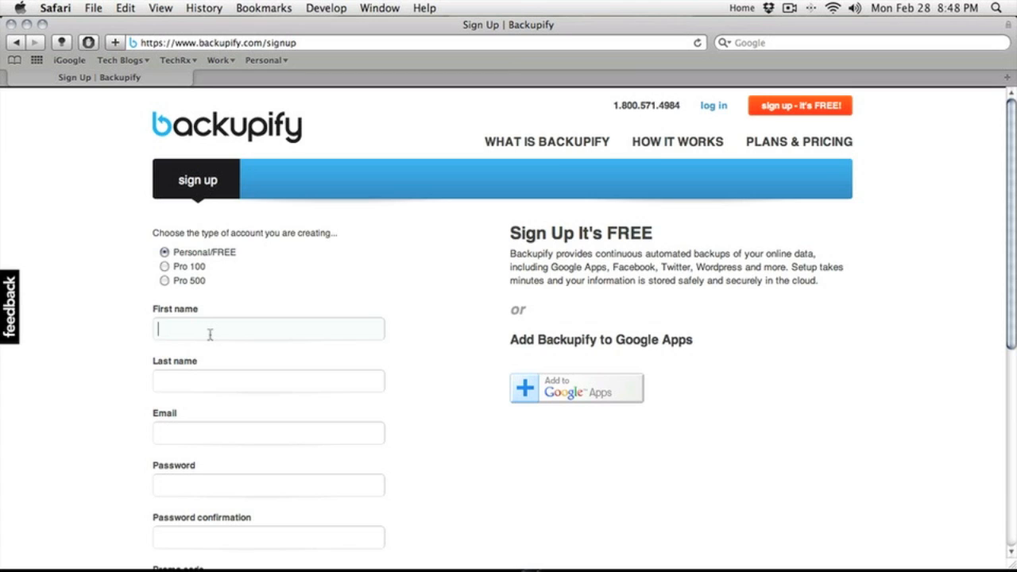
text(Re)
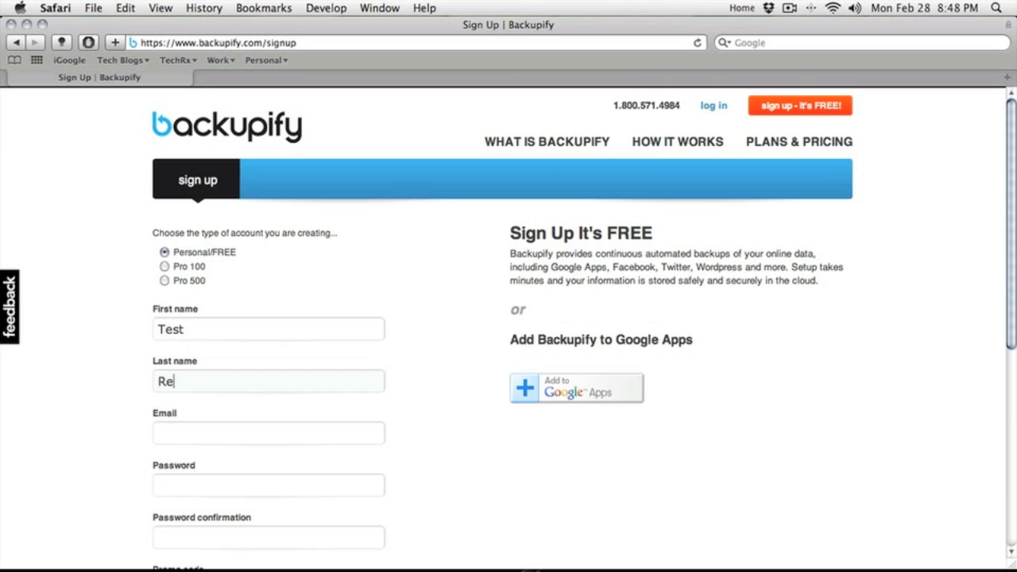
text(Recipes)
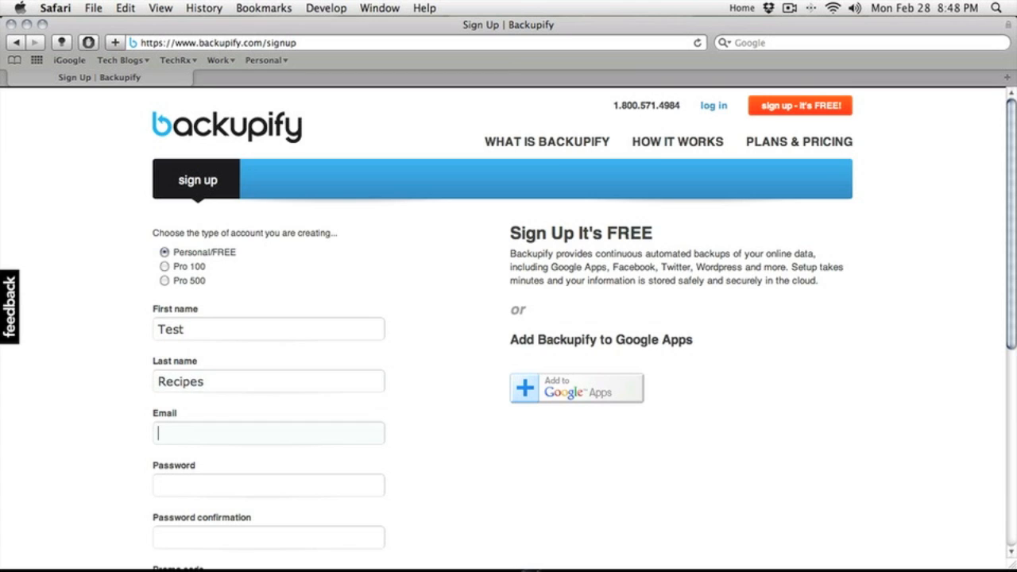
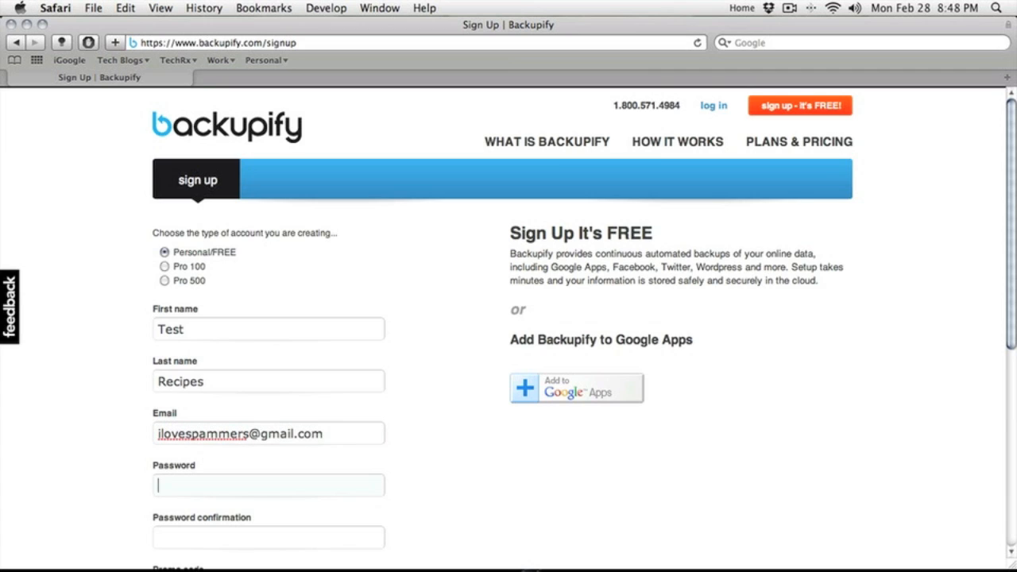
text(••••)
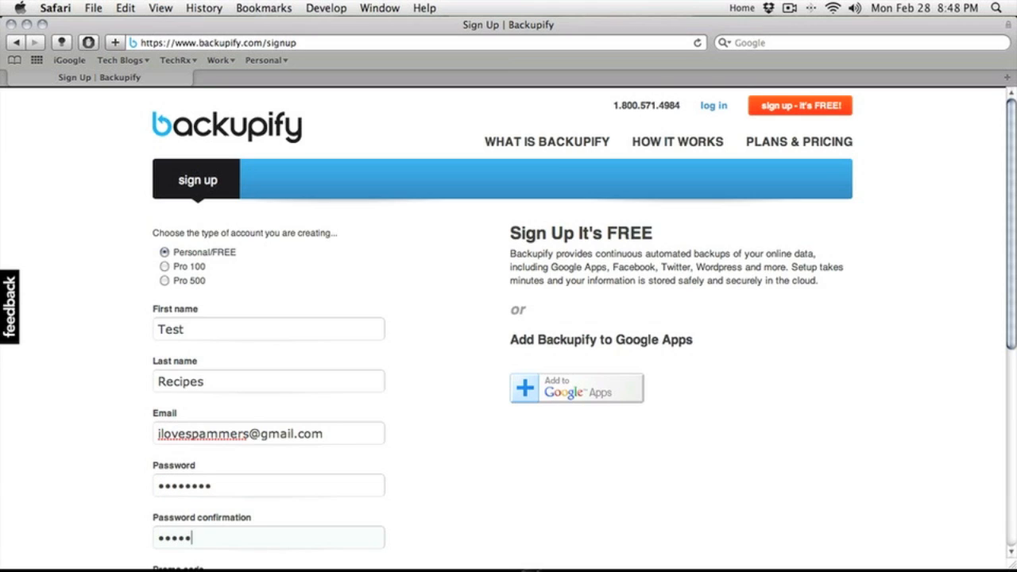
scroll(down, 3)
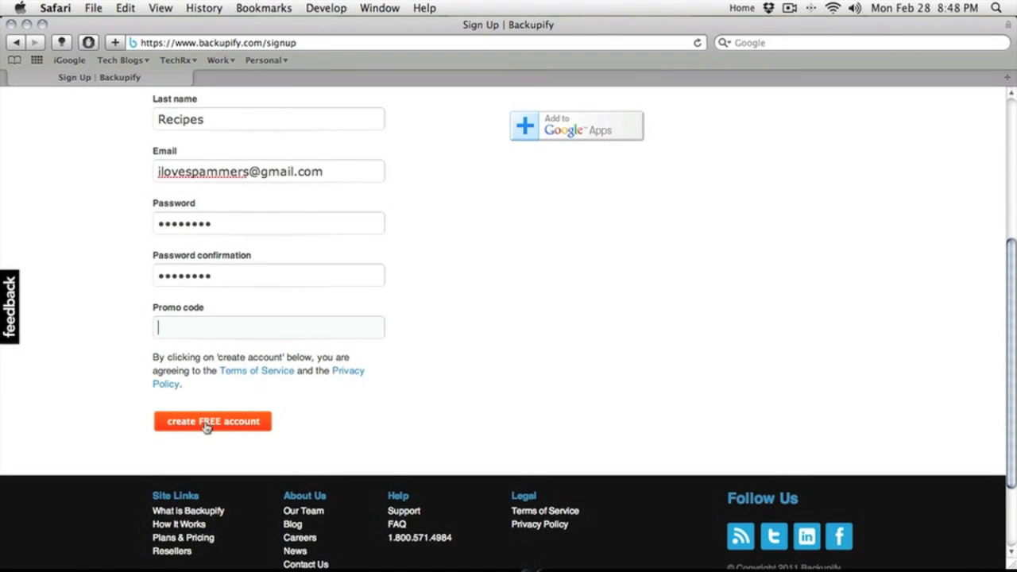
click(212, 421)
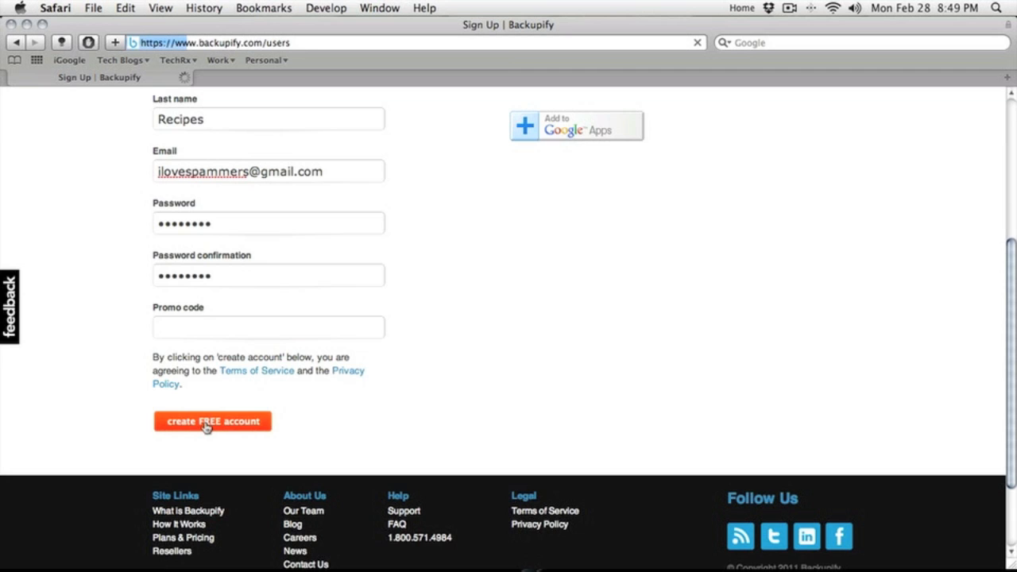
Step: Add Gmail as a backup service and start its OAuth authorization with Google
click(212, 421)
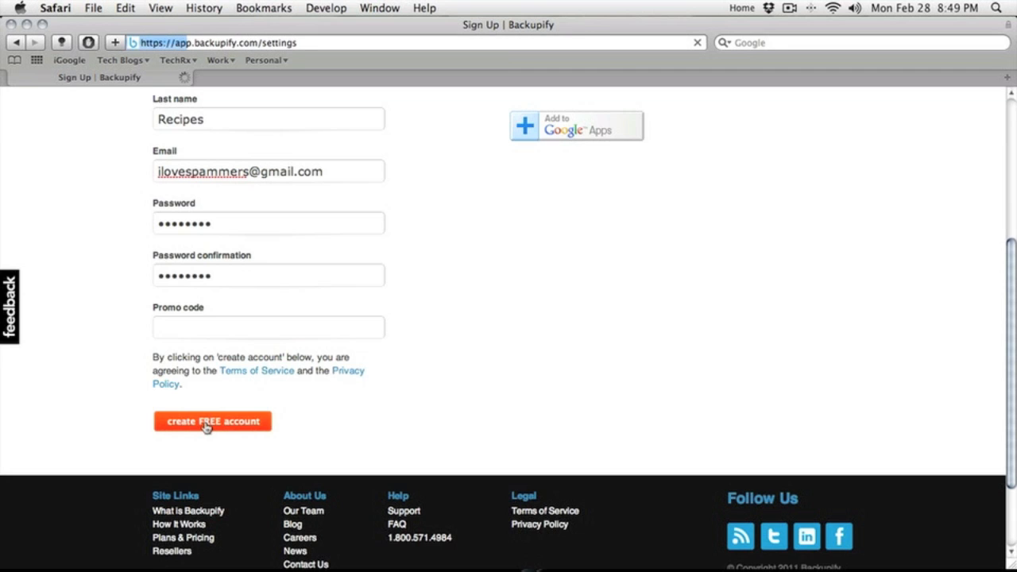
click(212, 422)
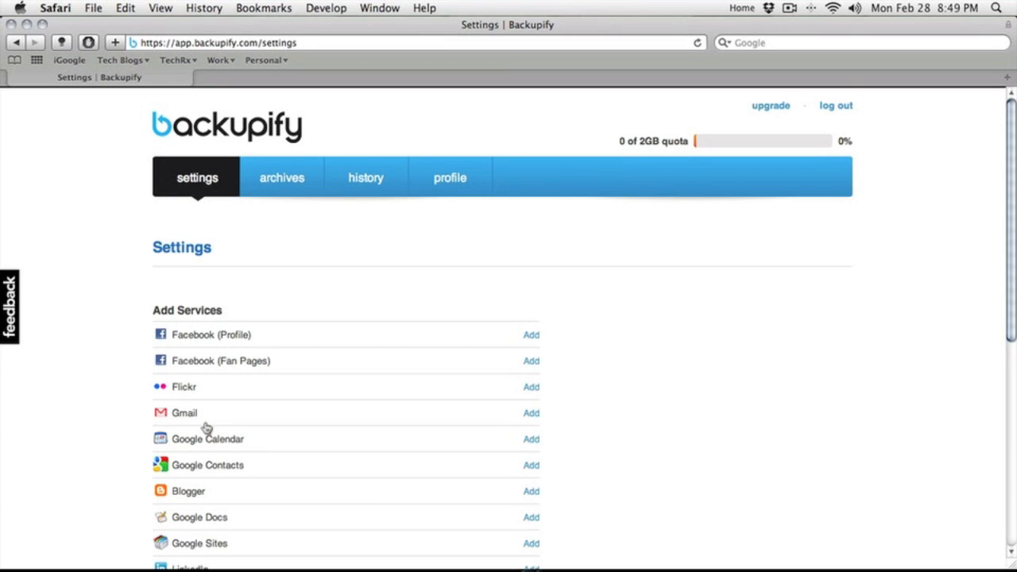
mouse_move(457, 420)
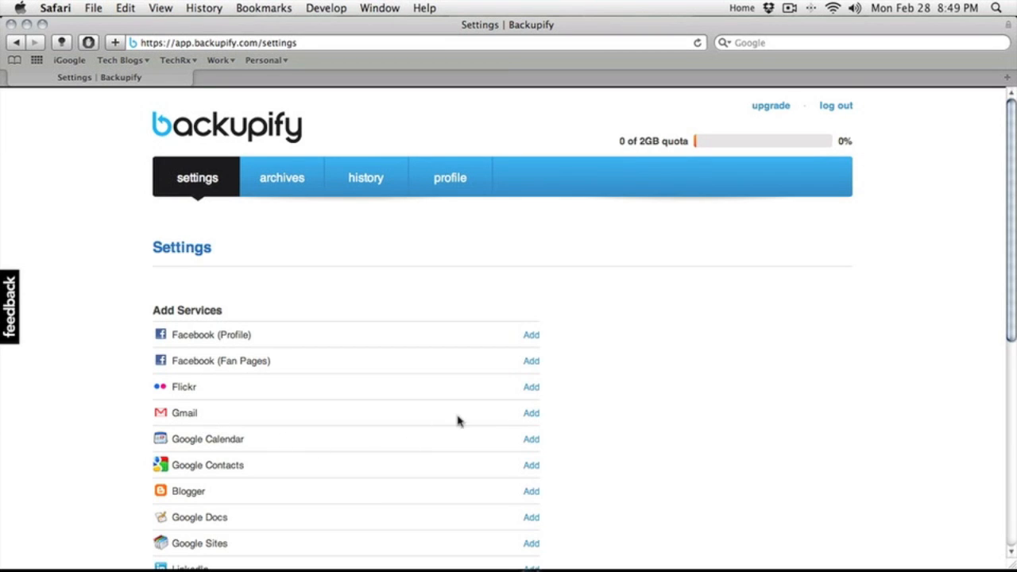
mouse_move(509, 415)
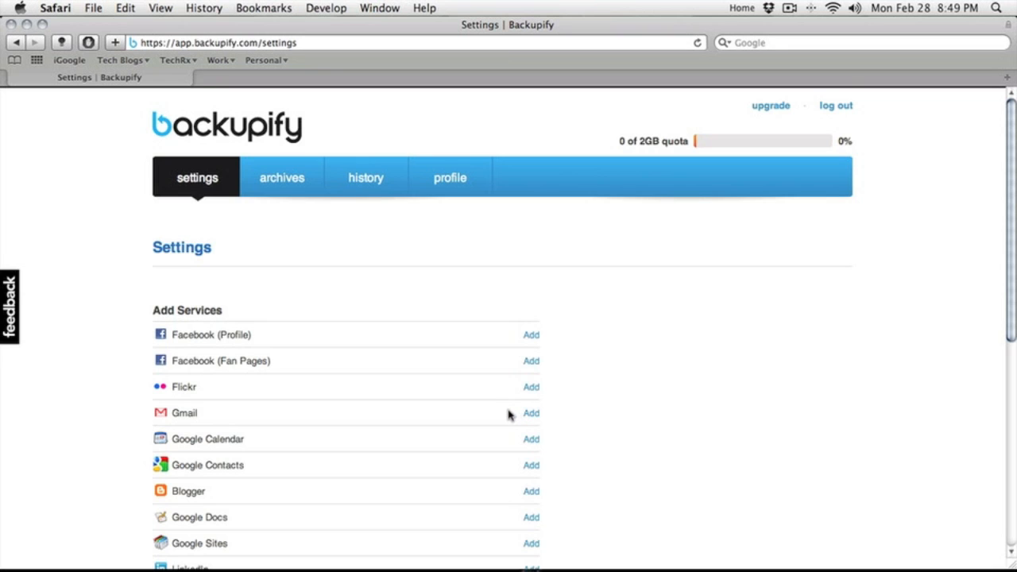
mouse_move(531, 413)
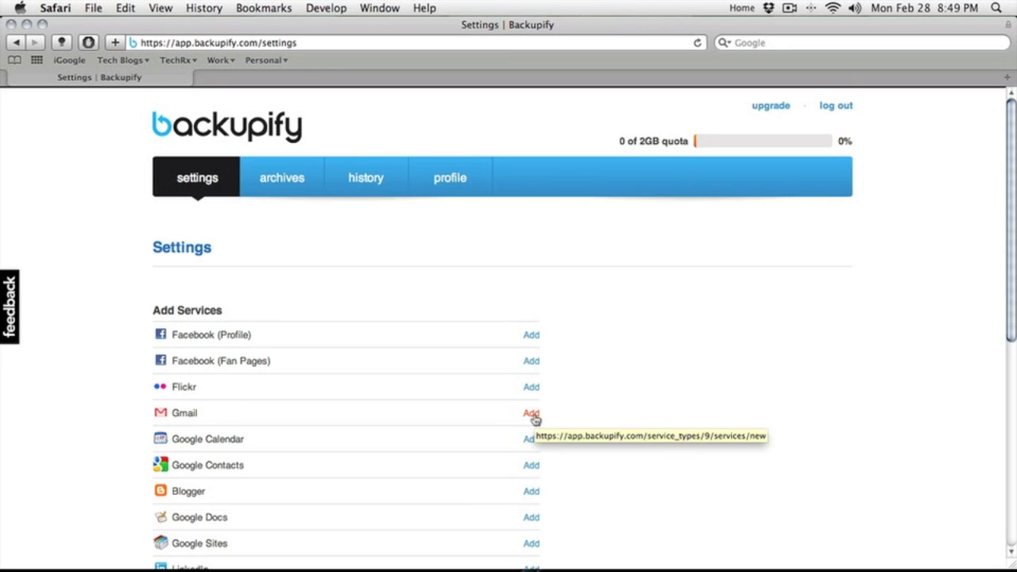
click(531, 413)
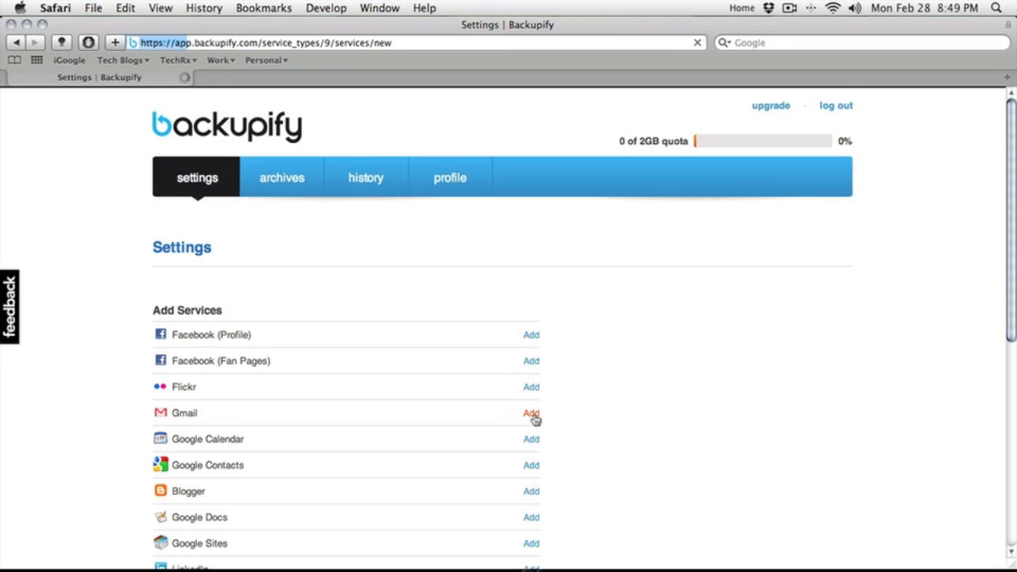
click(529, 412)
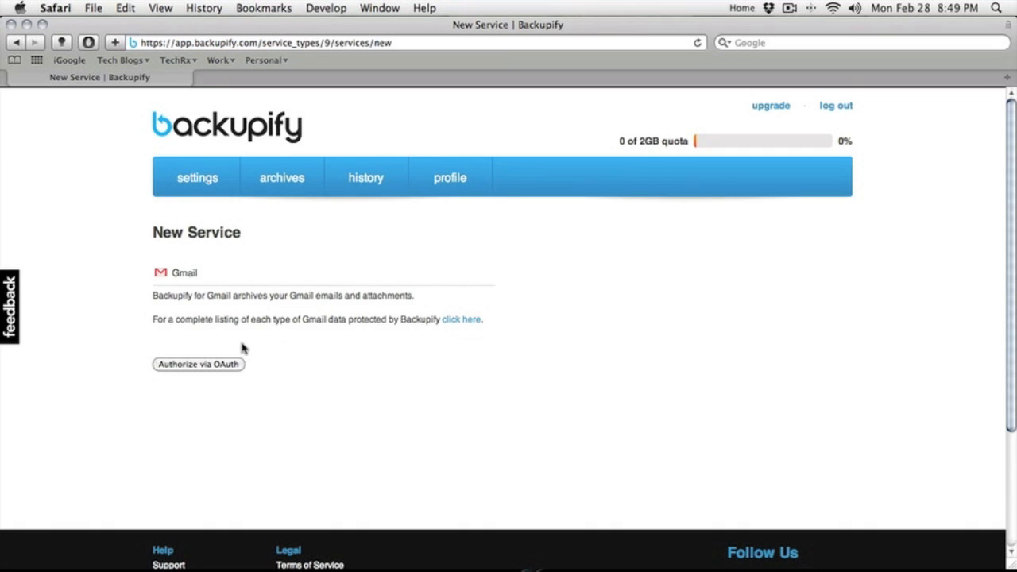
mouse_move(199, 364)
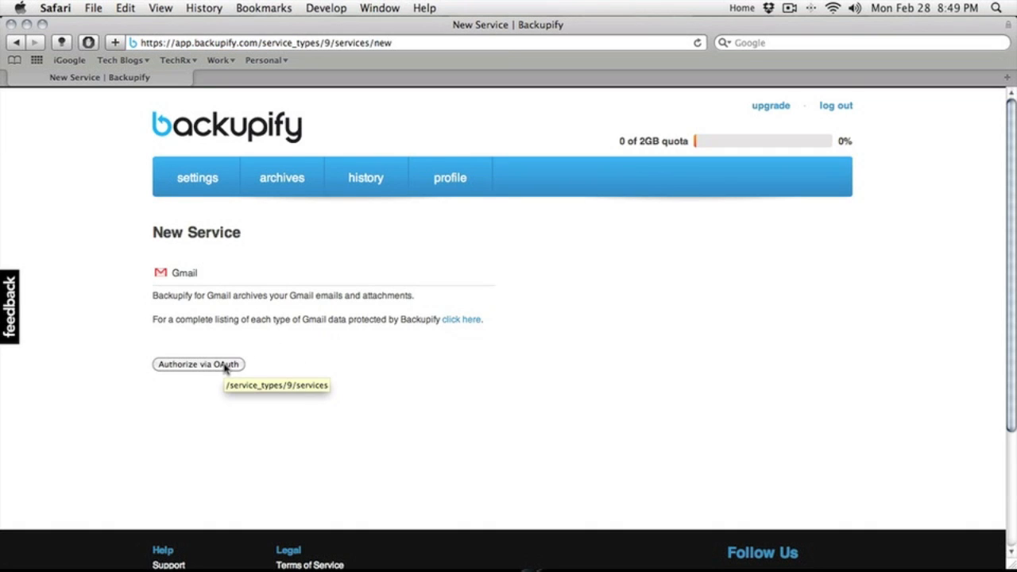
click(197, 363)
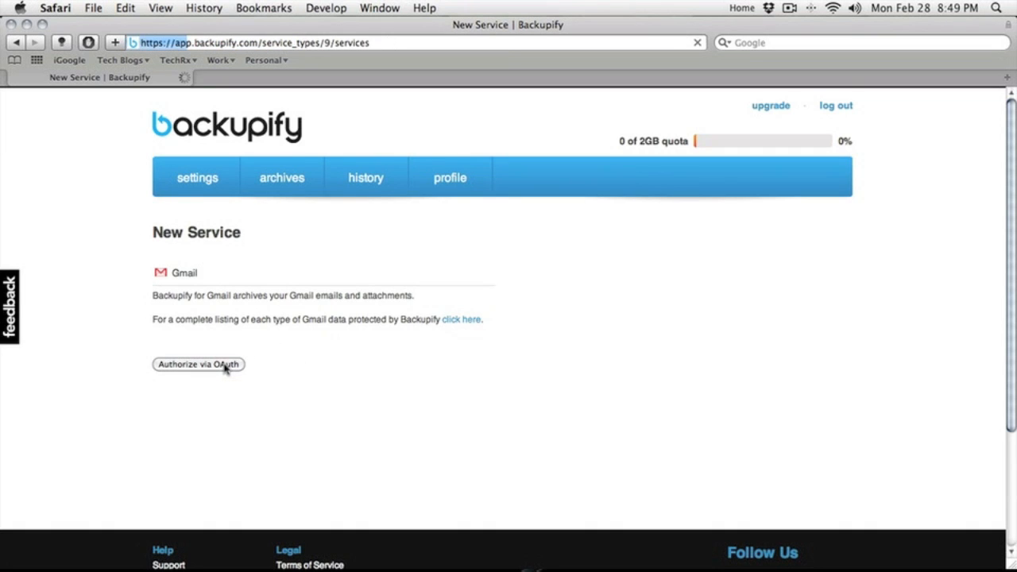
click(197, 363)
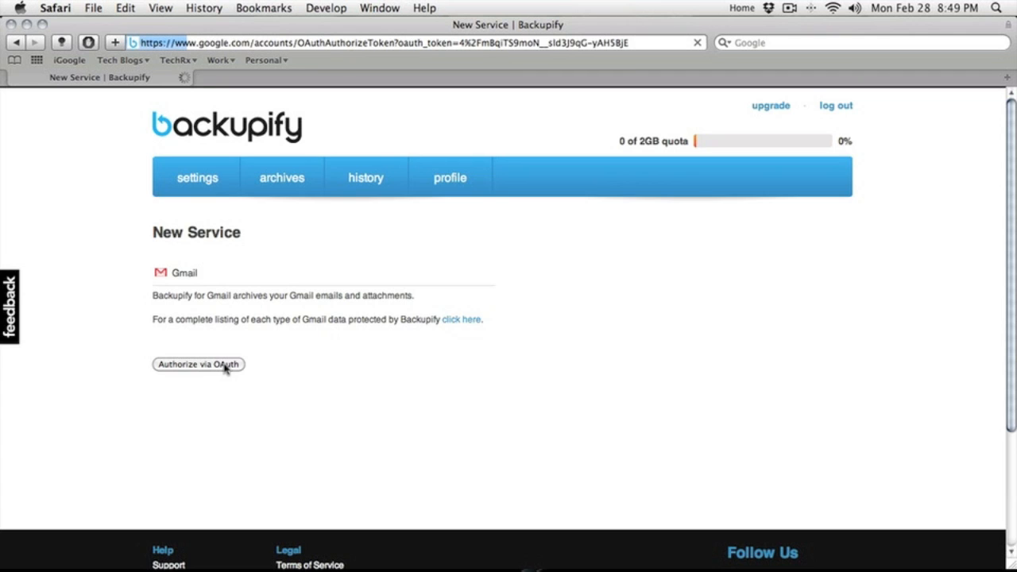
Step: Grant backupify.com access to the Gmail account on Google's authorization page
click(198, 363)
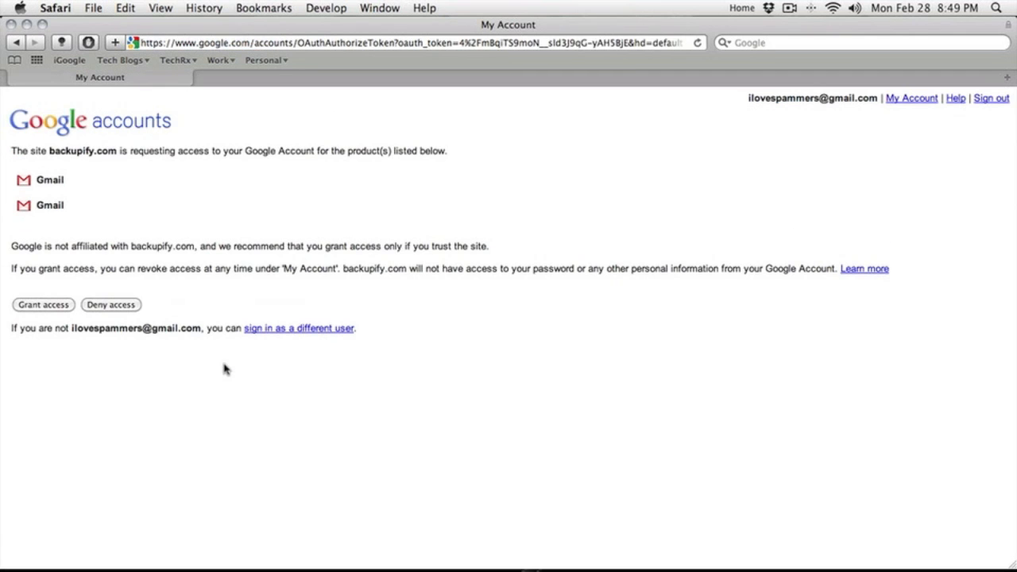
mouse_move(64, 246)
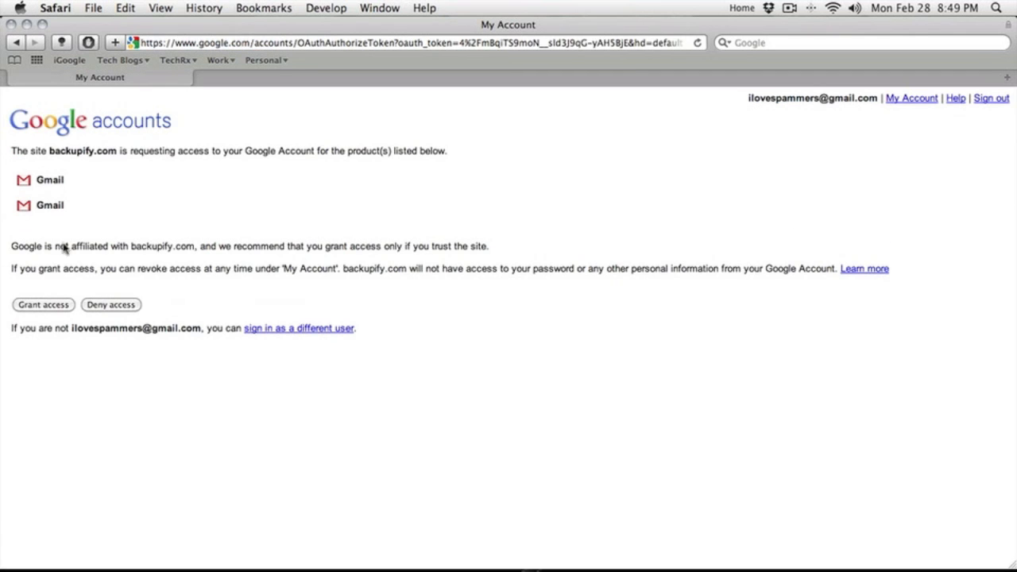
mouse_move(711, 130)
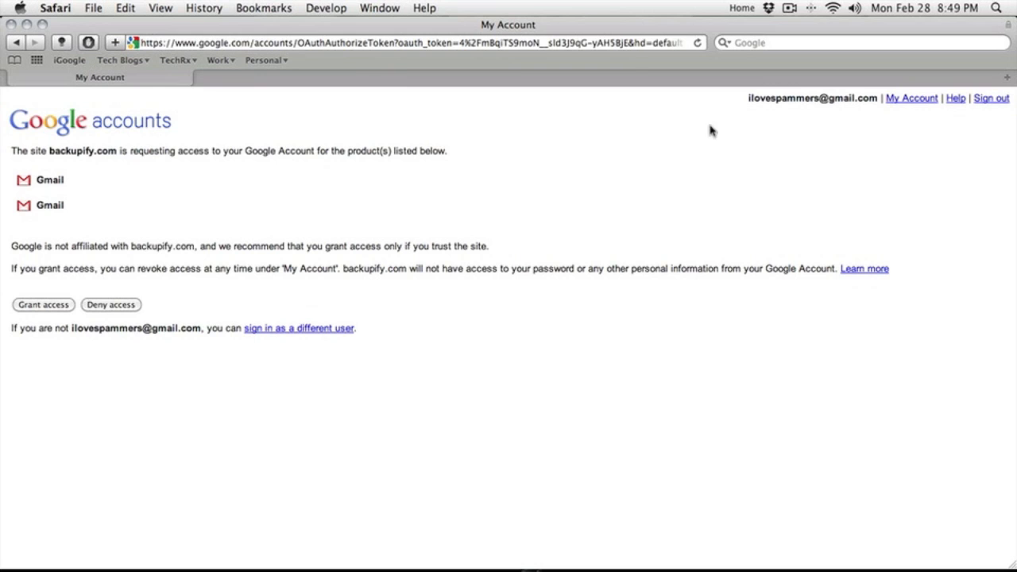
click(43, 305)
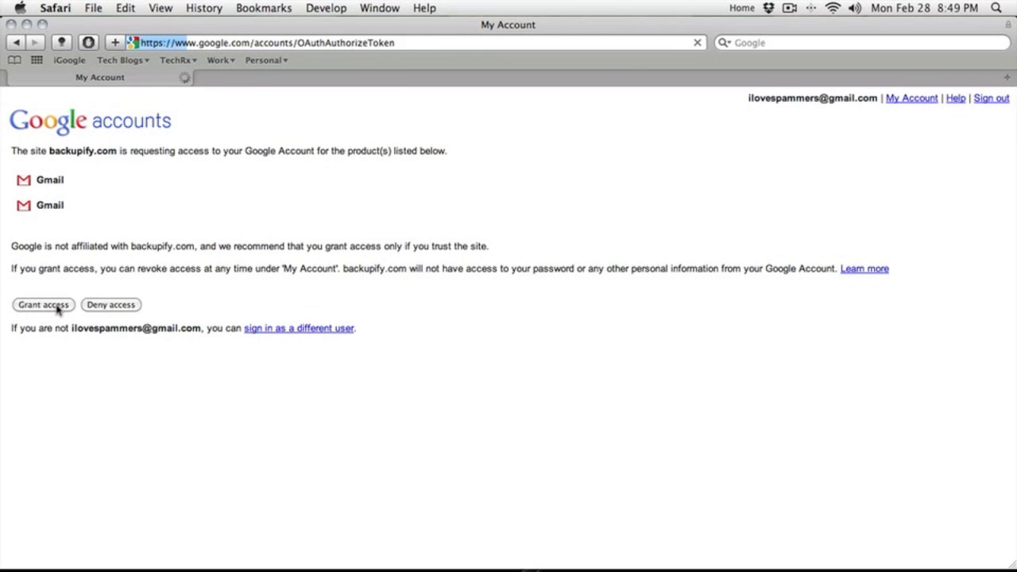
click(42, 304)
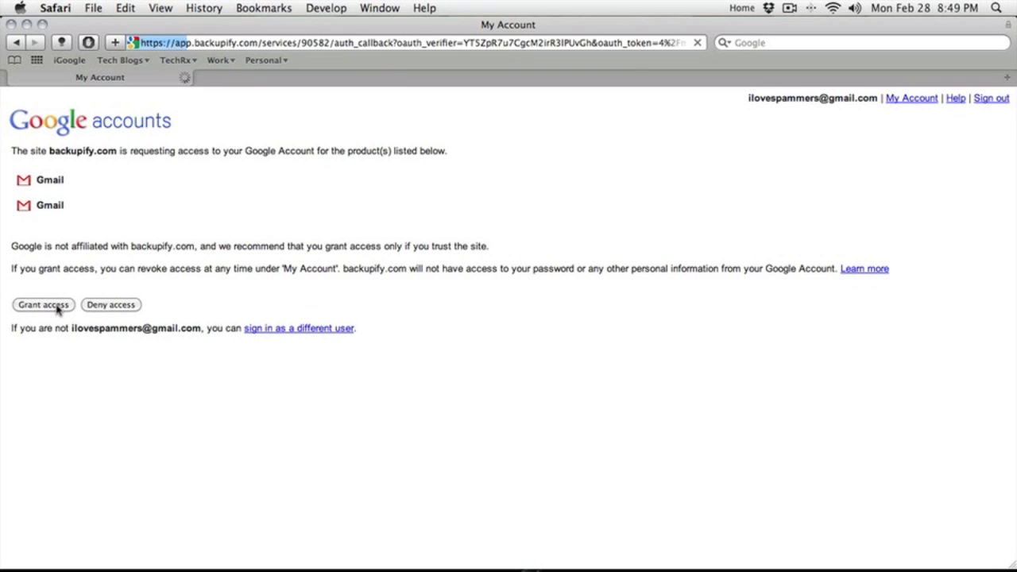
click(43, 304)
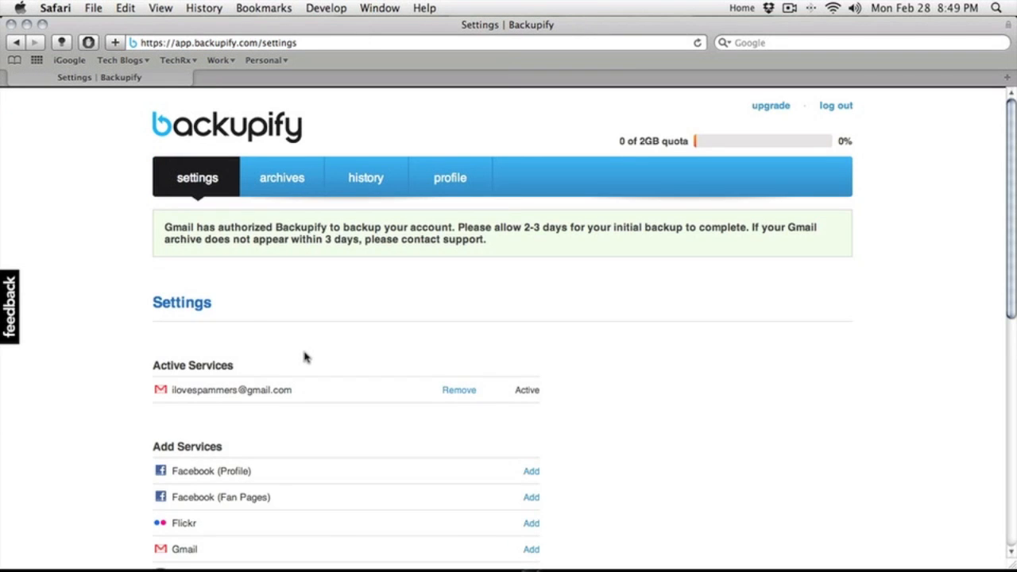
scroll(down, 3)
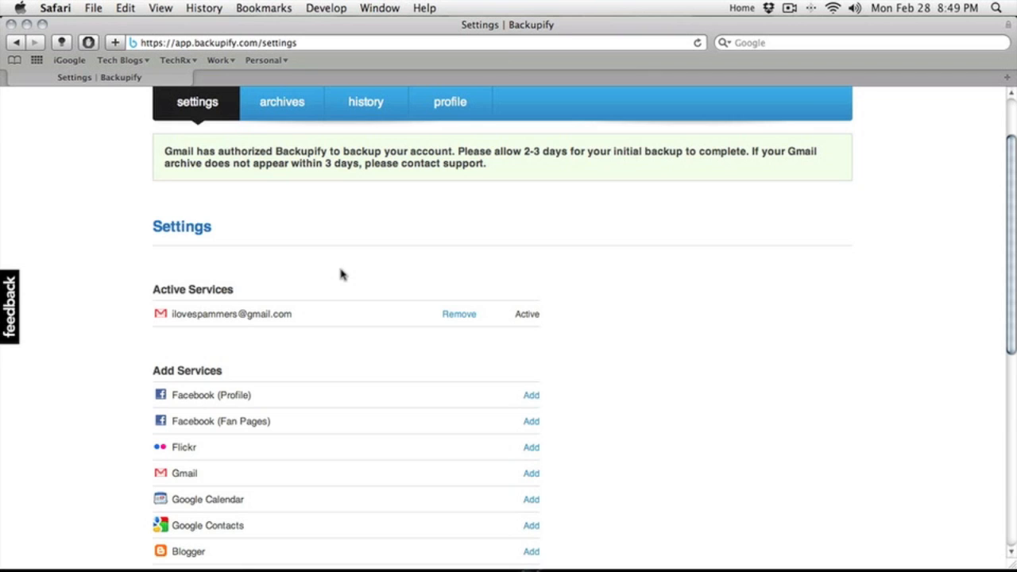
scroll(down, 3)
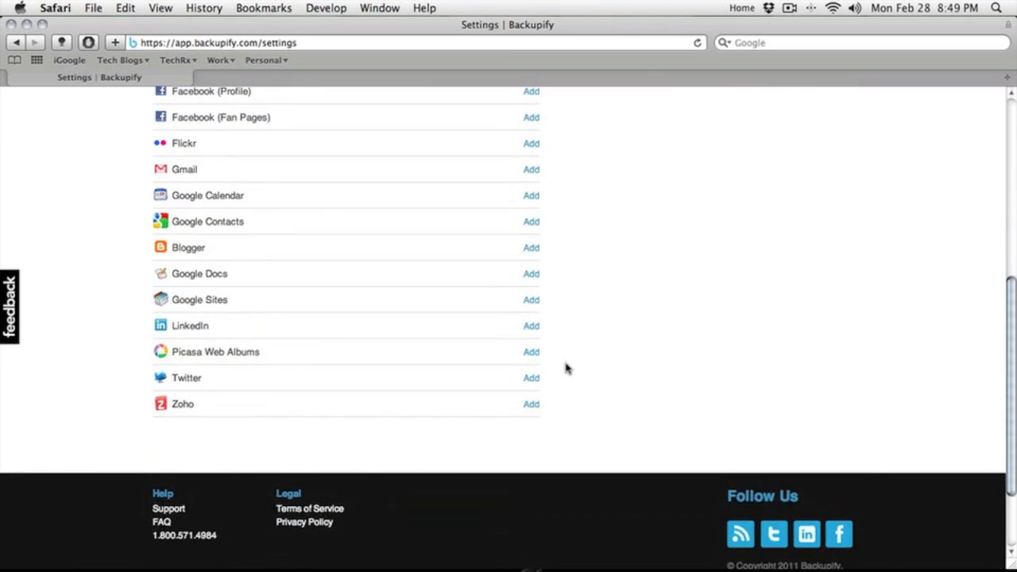
scroll(up, 3)
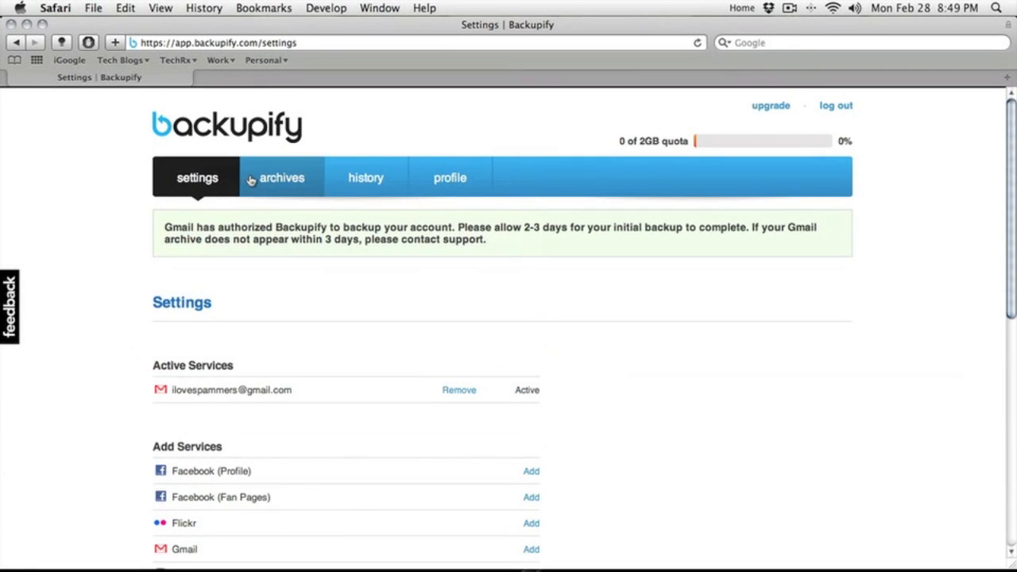
mouse_move(278, 201)
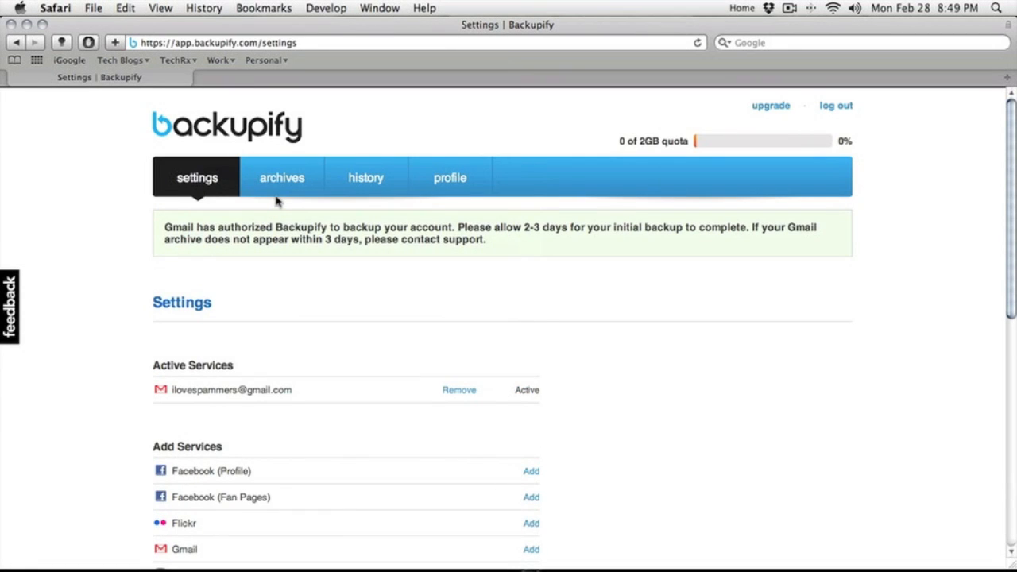
mouse_move(560, 230)
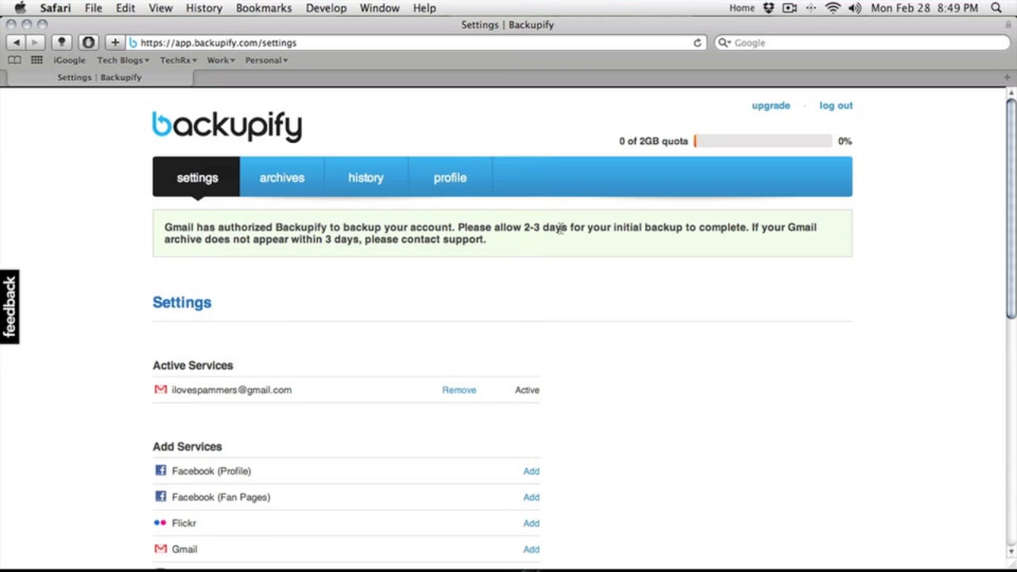
Step: Open the Gmail account's archive from the archives list, showing no backup yet
click(281, 177)
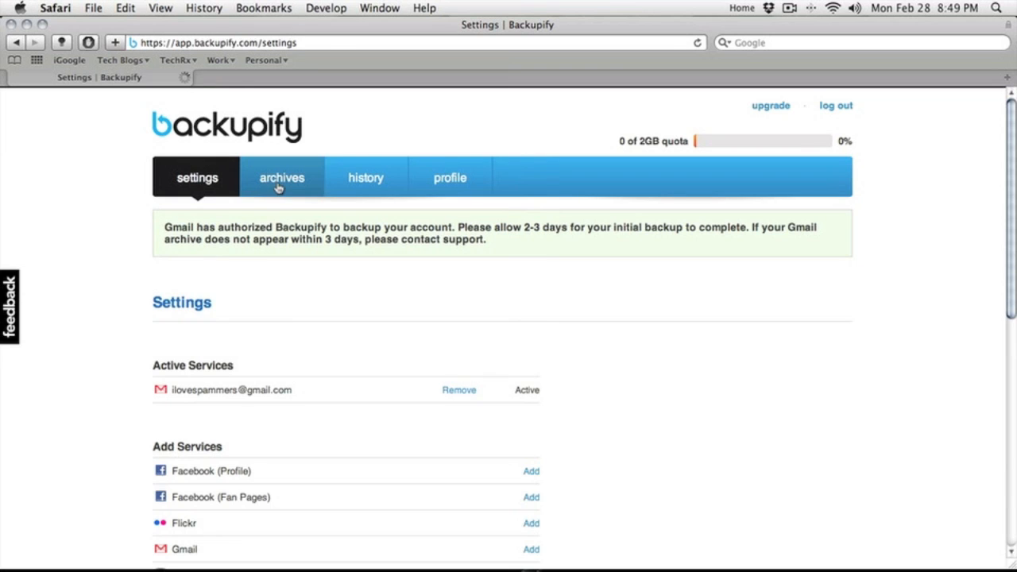
click(281, 177)
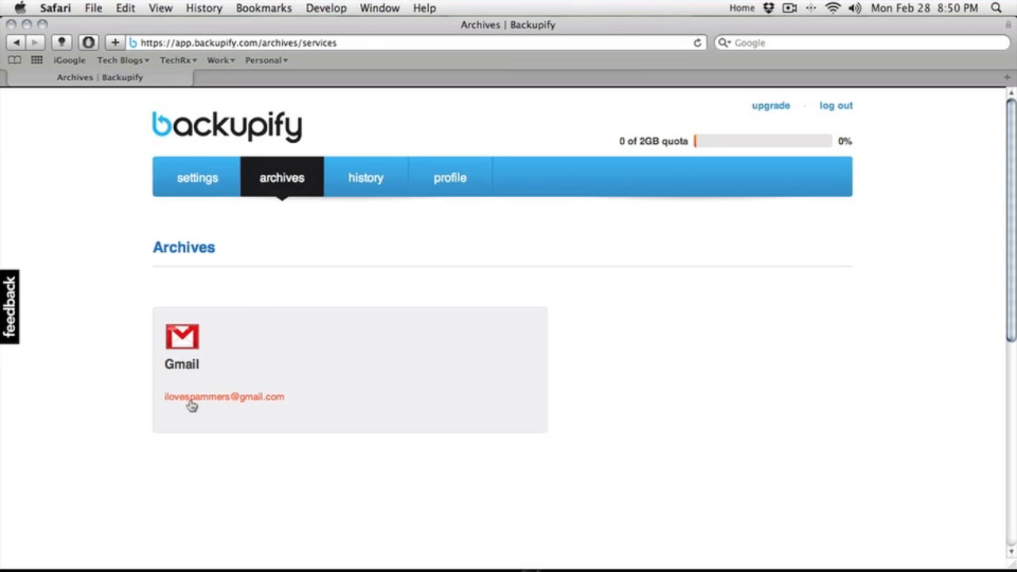
click(223, 397)
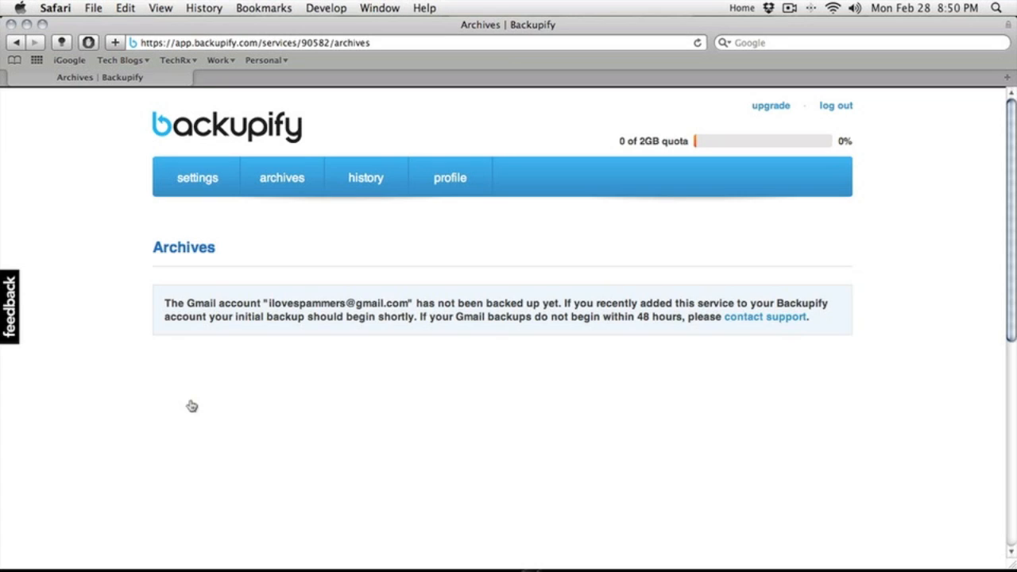
mouse_move(720, 250)
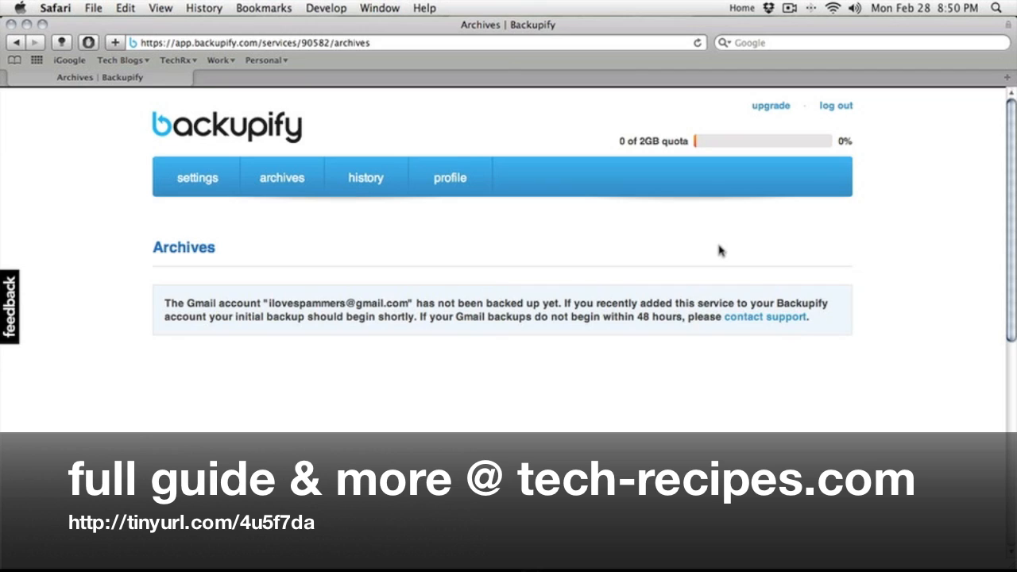
mouse_move(723, 243)
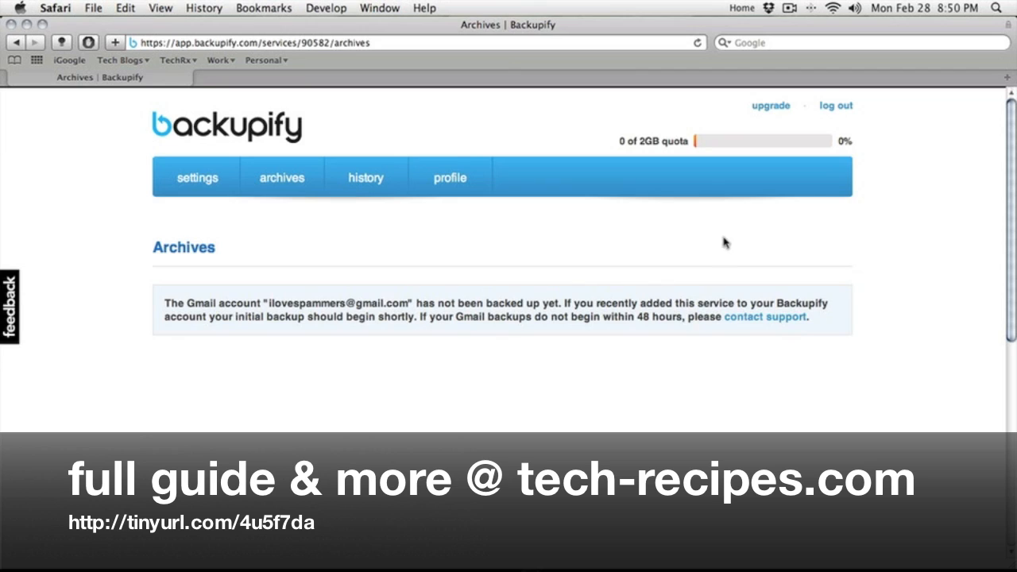